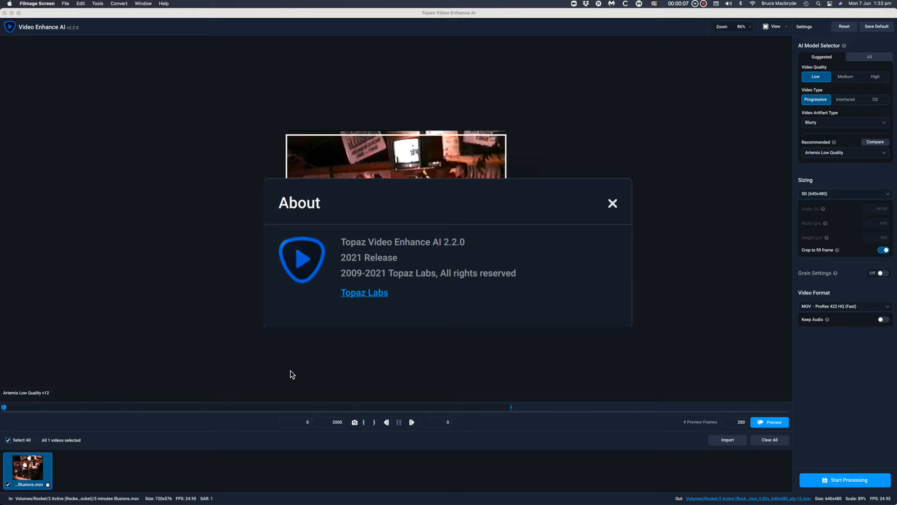
pyautogui.moveTo(684, 274)
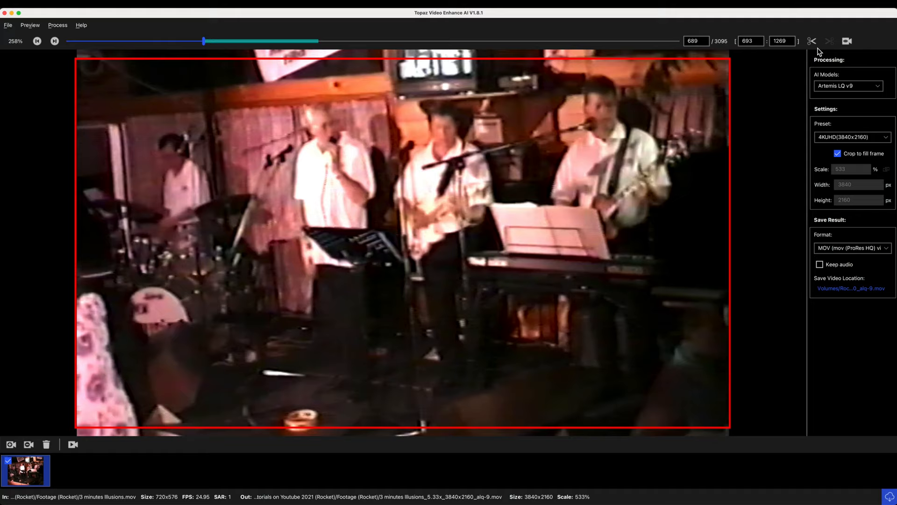
# Set the preset to 200% (1440x1152), keep Artemis LQ v9, and preview beside the original.
pyautogui.click(846, 41)
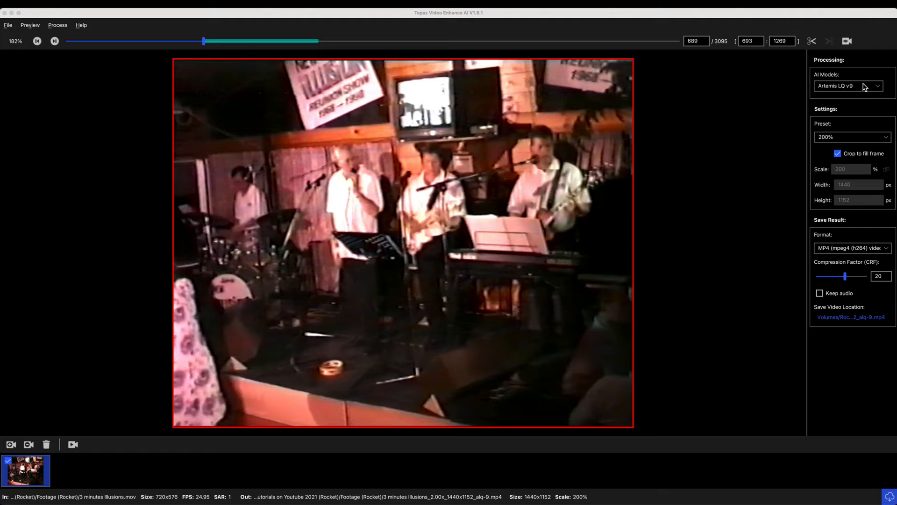
pyautogui.moveTo(879, 478)
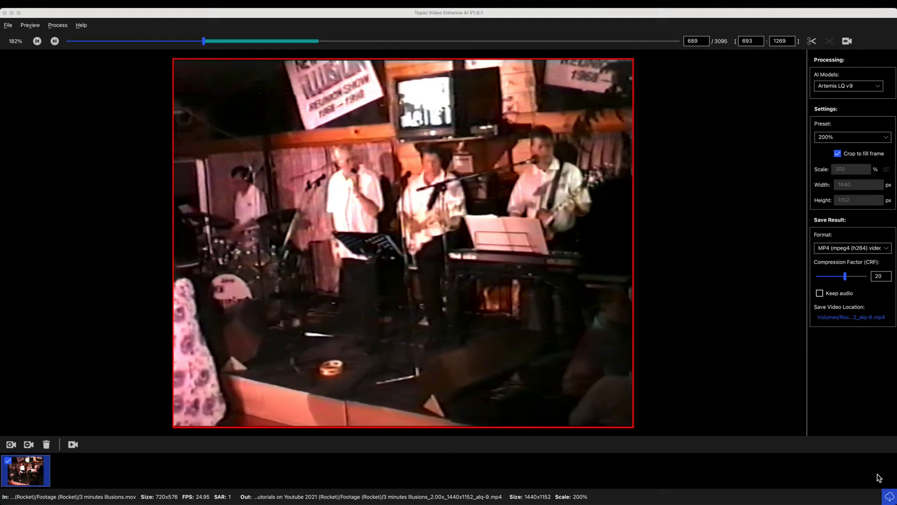
pyautogui.click(849, 86)
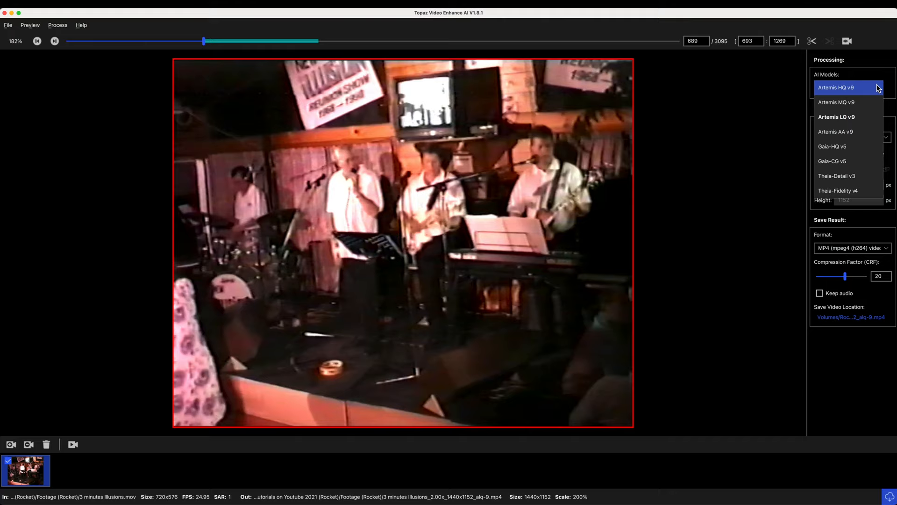
pyautogui.click(846, 41)
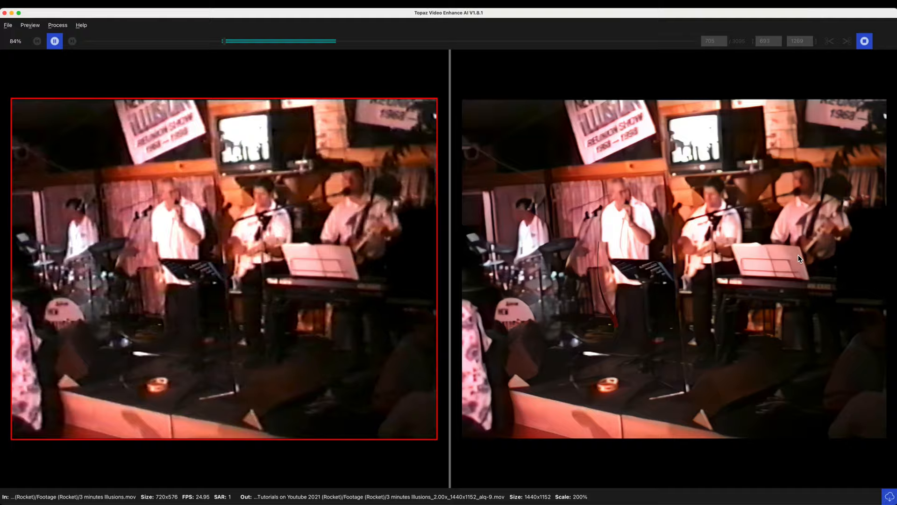
# Close the comparison, set the preset to 4K UHD 3840x2160, cancel the render, and switch to 2.2.
pyautogui.click(864, 41)
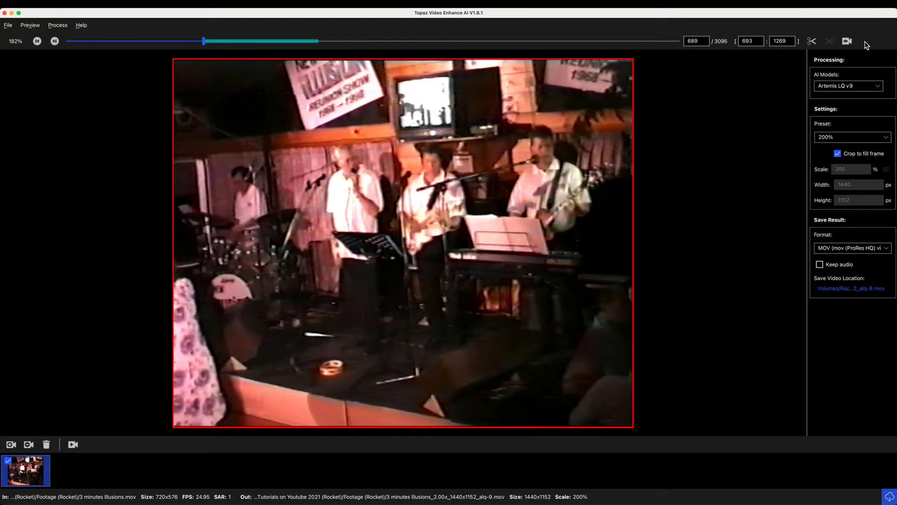
pyautogui.click(847, 41)
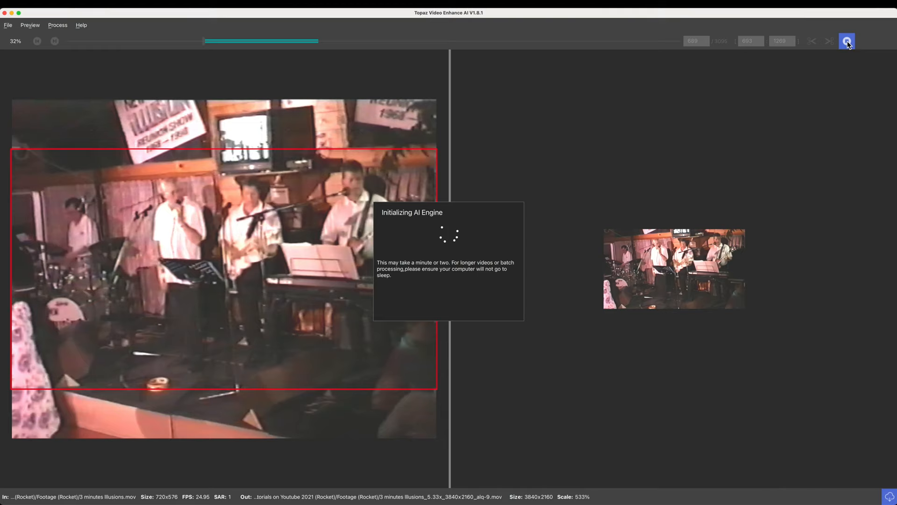
pyautogui.click(847, 41)
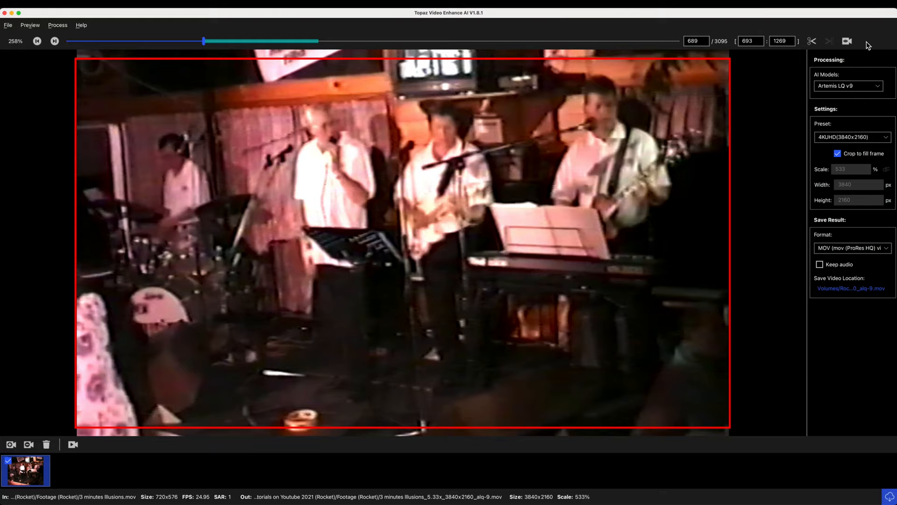
pyautogui.click(847, 41)
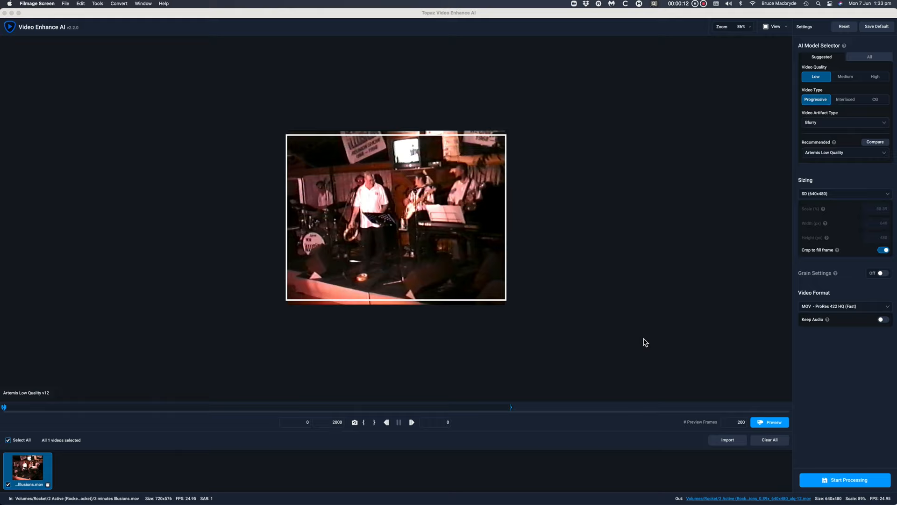
pyautogui.moveTo(671, 169)
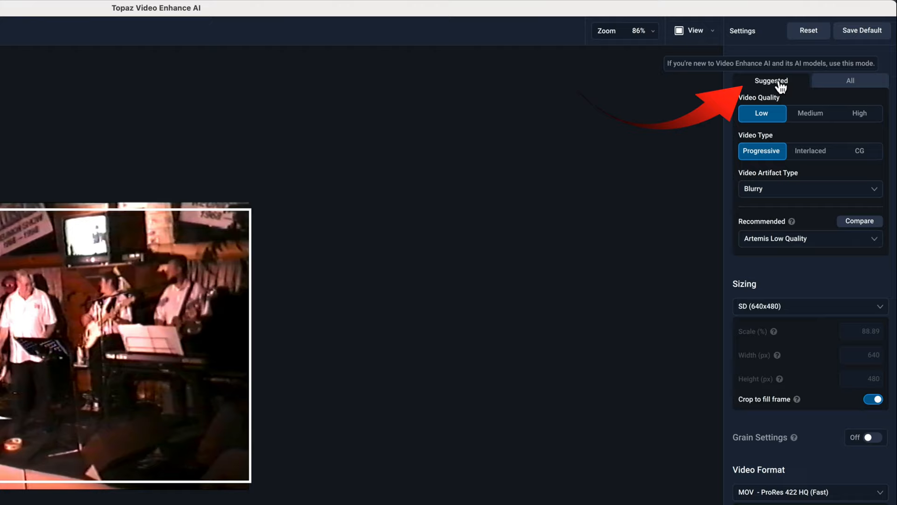
# Mark the footage as medium quality with Blurry artifacts, zoom to 126%, and list recommended models.
pyautogui.click(810, 113)
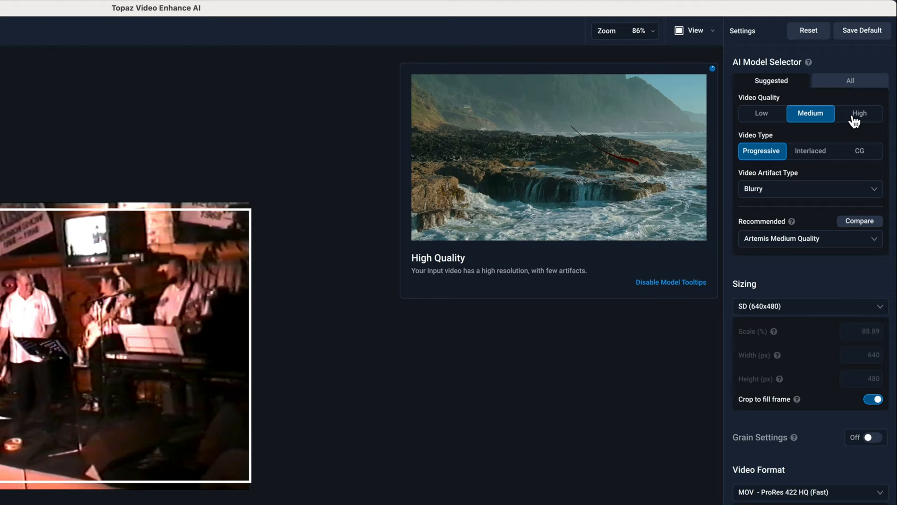
pyautogui.click(761, 113)
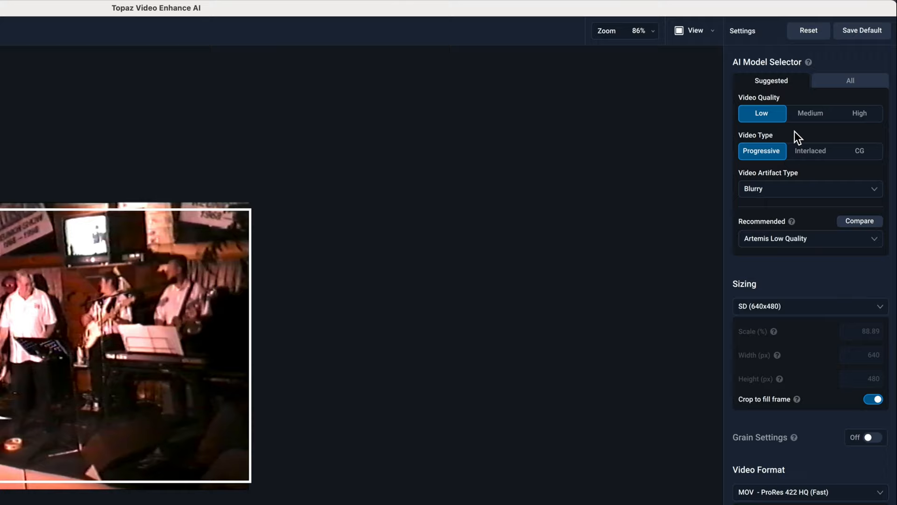
pyautogui.click(809, 188)
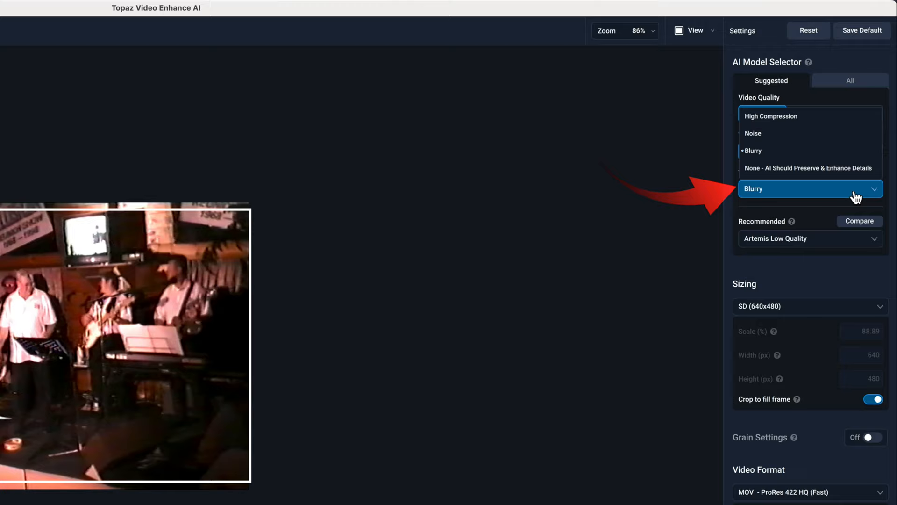
pyautogui.click(809, 239)
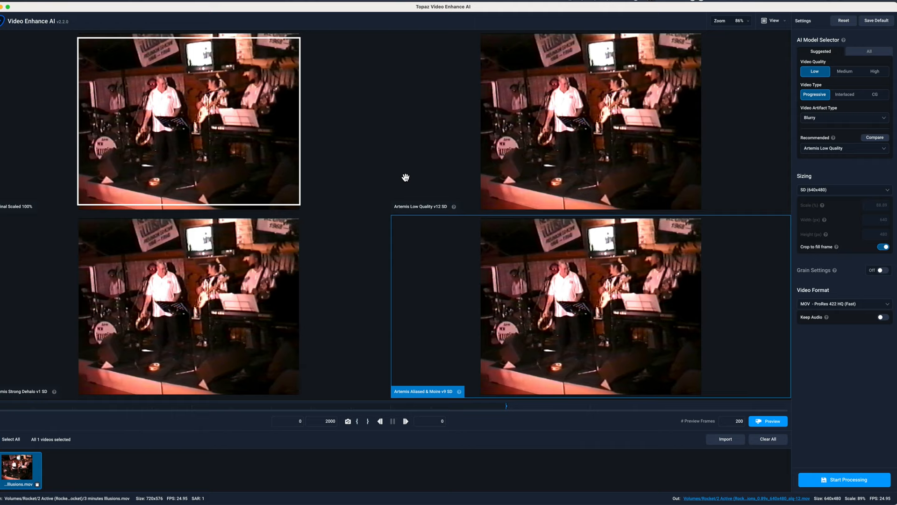
pyautogui.click(748, 21)
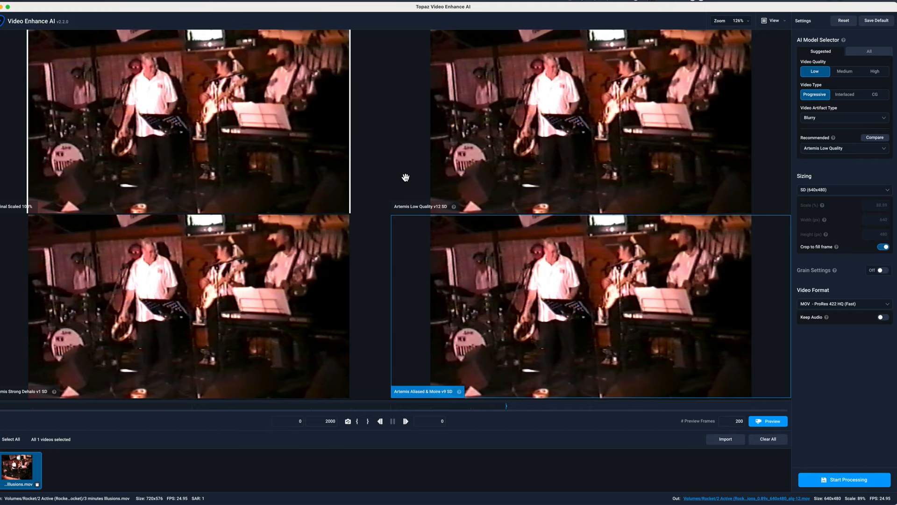
pyautogui.click(842, 148)
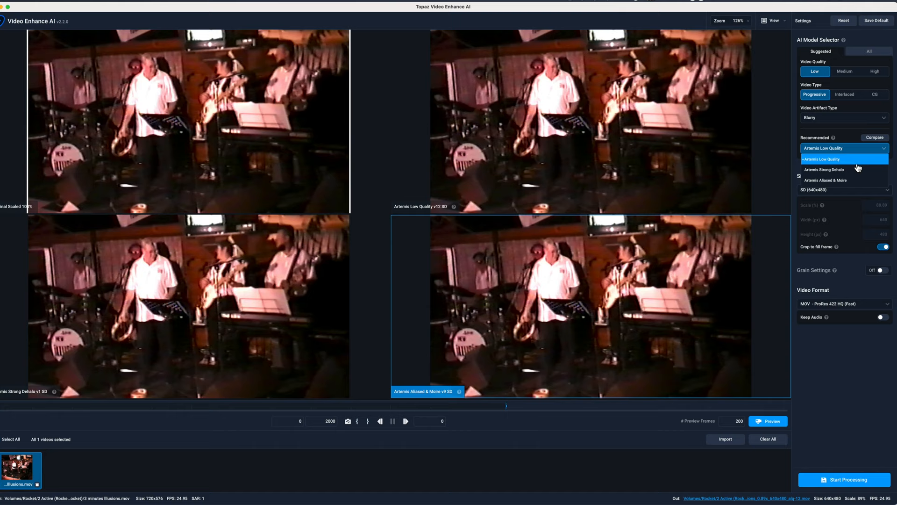
# Choose Artemis Strong Dehalo as the recommended model and list the sizing presets.
pyautogui.click(824, 170)
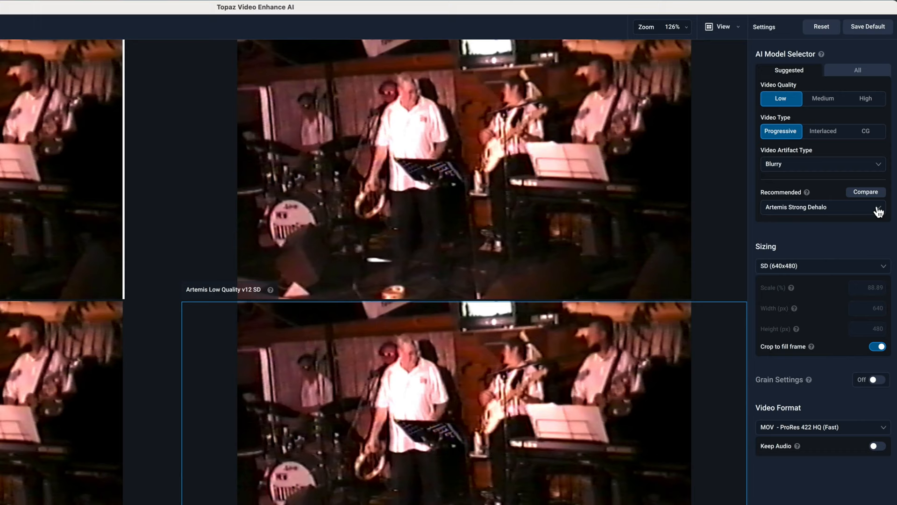
pyautogui.click(823, 265)
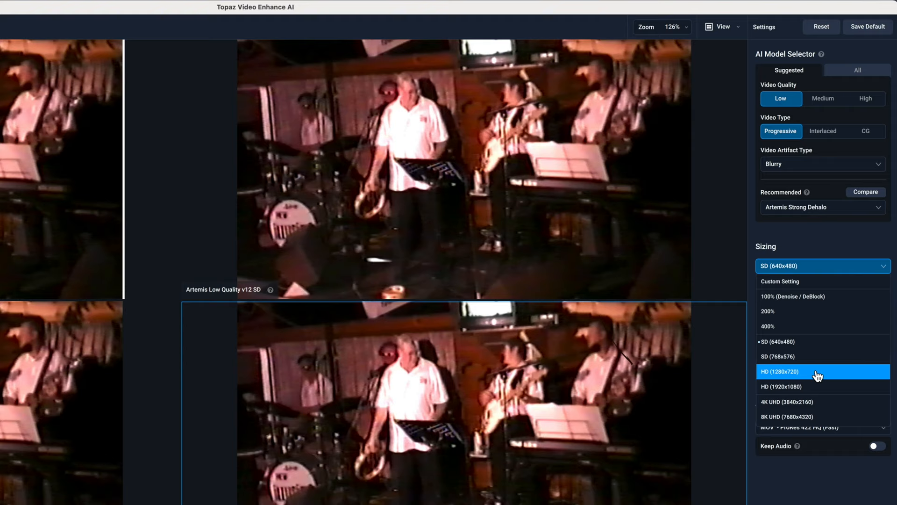
# Set the output size to HD 1920x1080 and turn added film grain off.
pyautogui.click(792, 386)
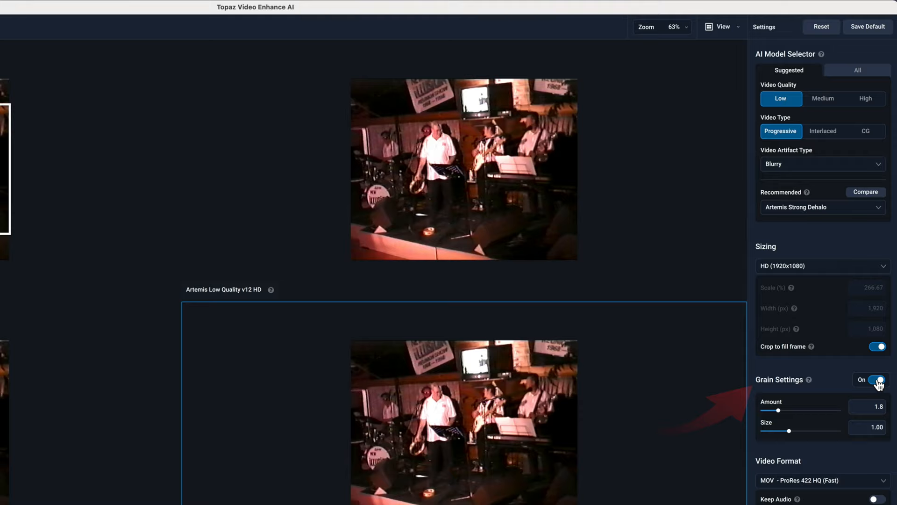
pyautogui.click(877, 379)
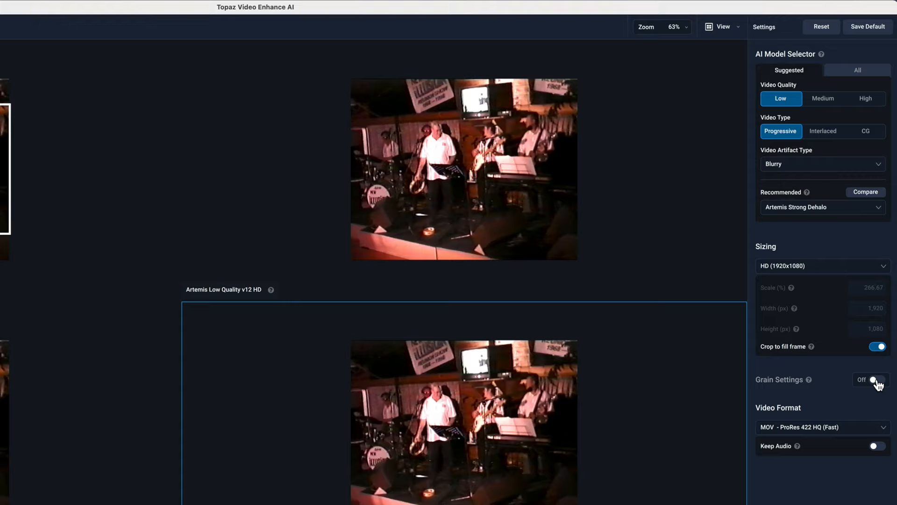
pyautogui.click(823, 427)
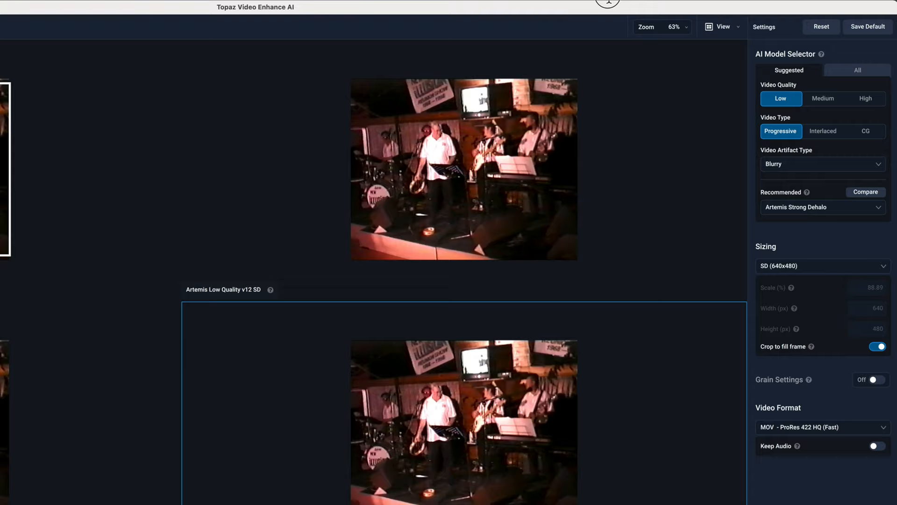
# Change the output sizing to 4K UHD 3840x2160.
pyautogui.click(820, 265)
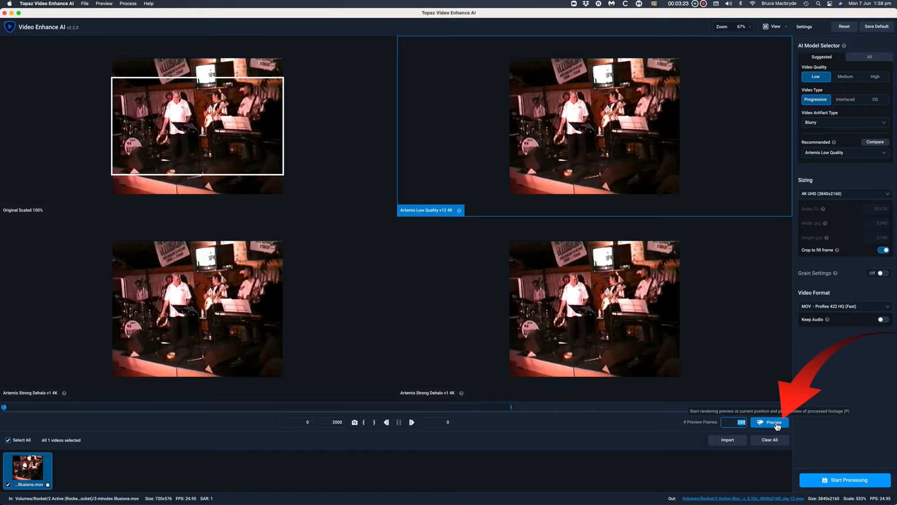
# Render a 4K preview of the four-model comparison, then stop it.
pyautogui.click(769, 422)
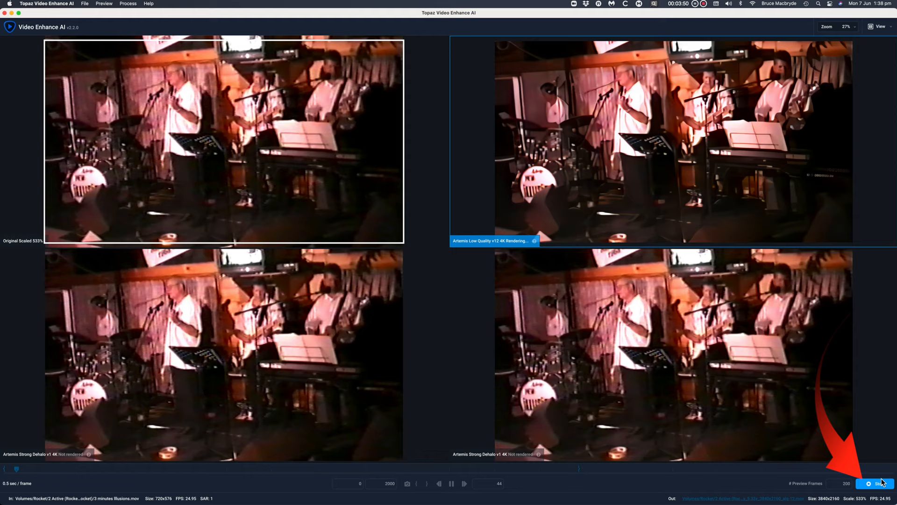
pyautogui.click(875, 483)
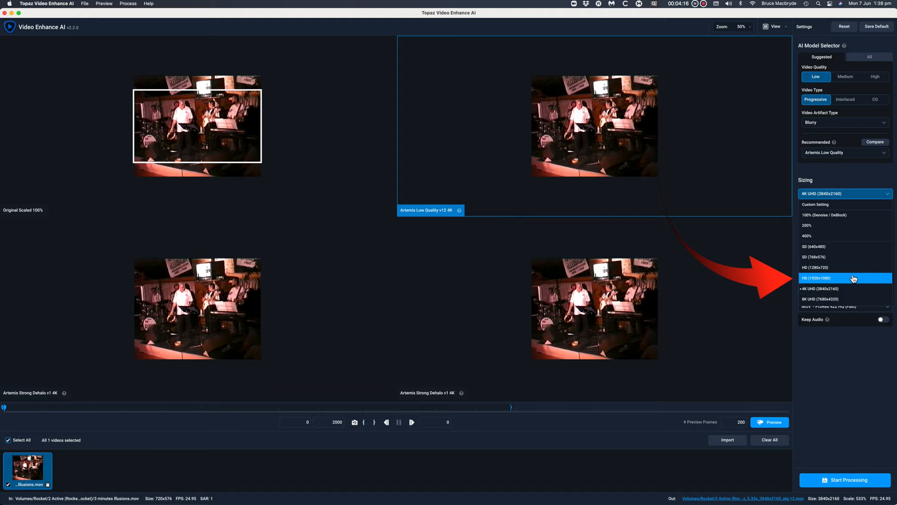
# Choose HD 1280x720 as the output size and render a preview of the result.
pyautogui.click(769, 421)
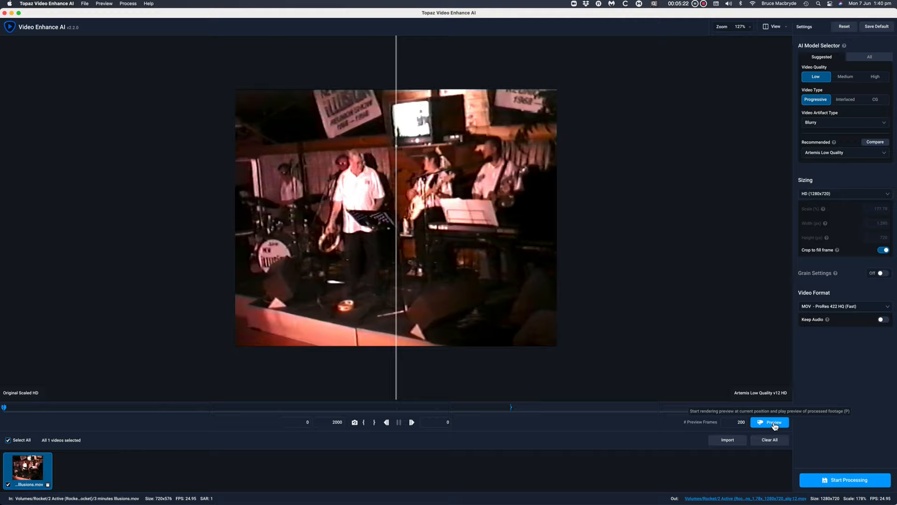
pyautogui.click(770, 422)
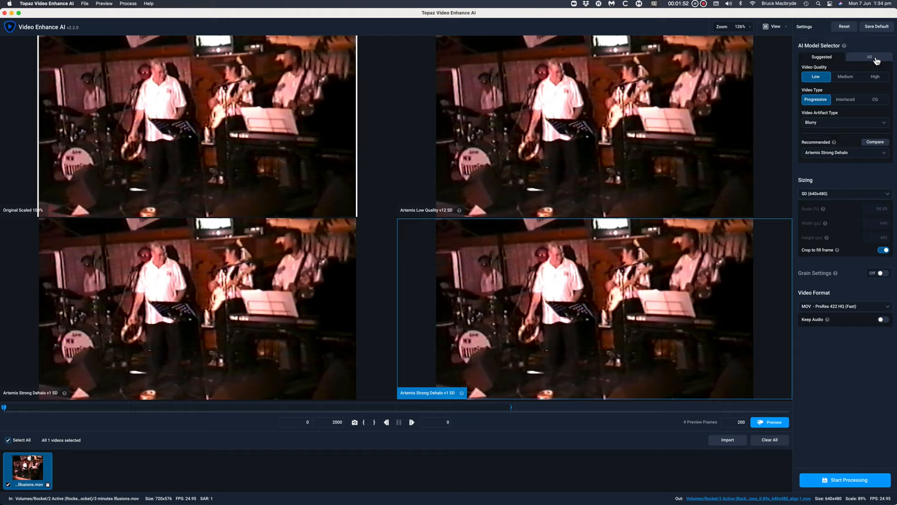
# Show every available AI model under the All tab.
pyautogui.click(844, 121)
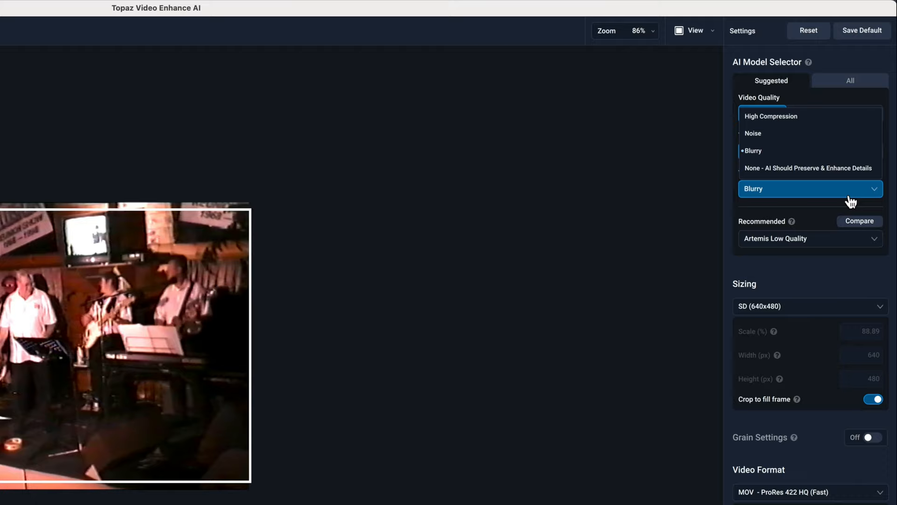